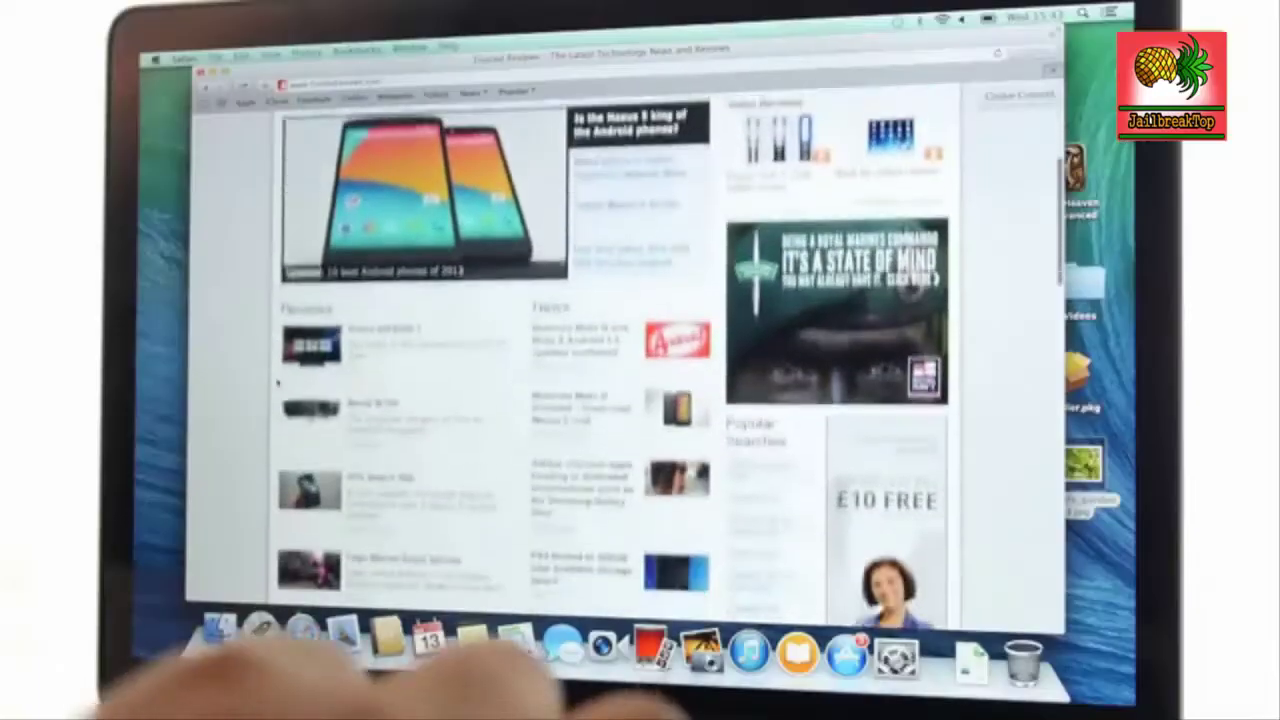
scroll("down", 3)
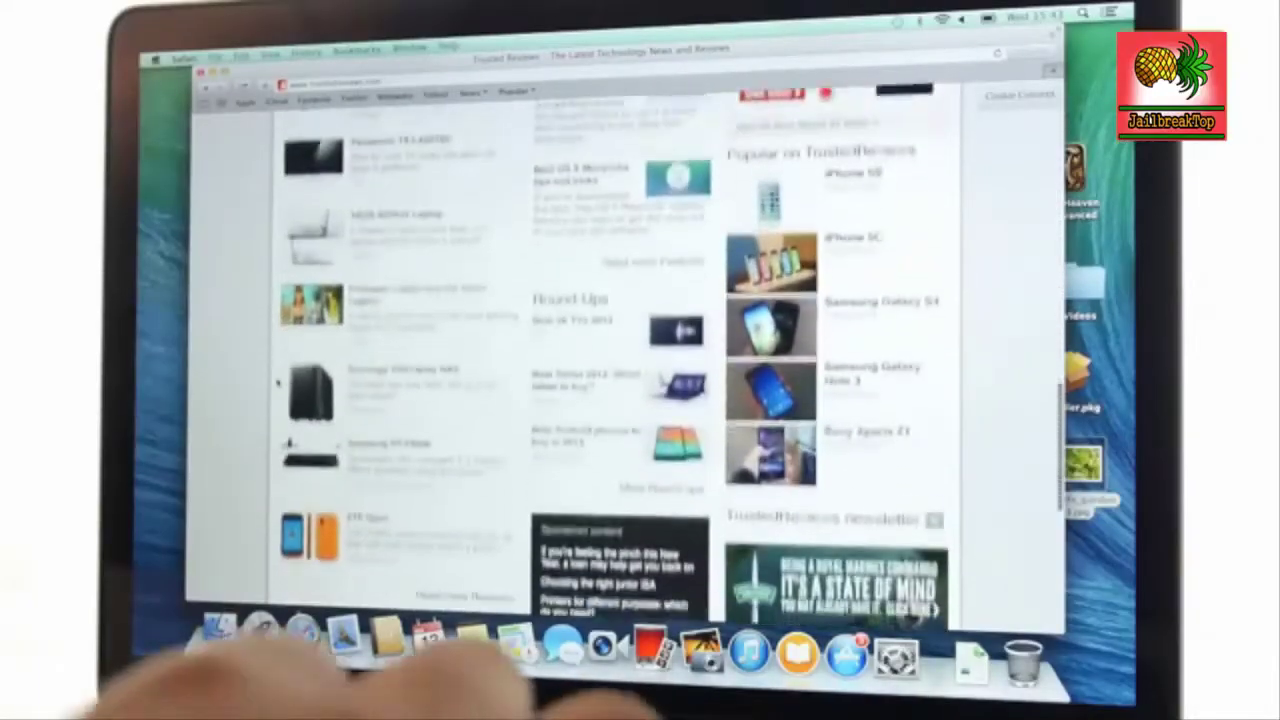